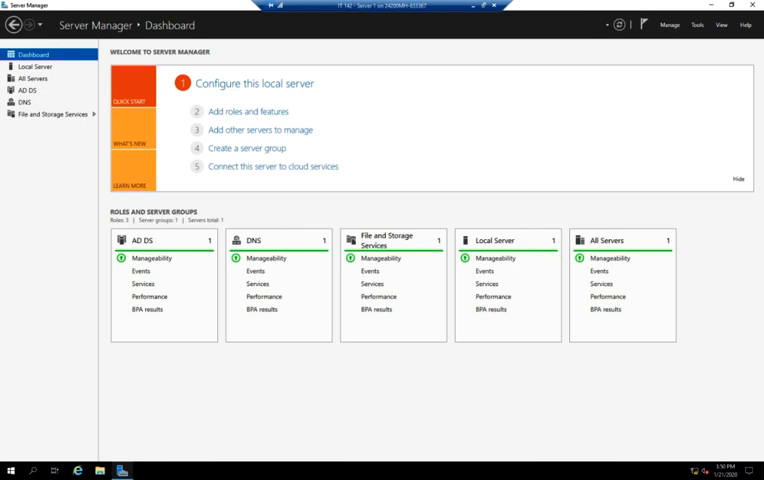
pyautogui.moveTo(30, 103)
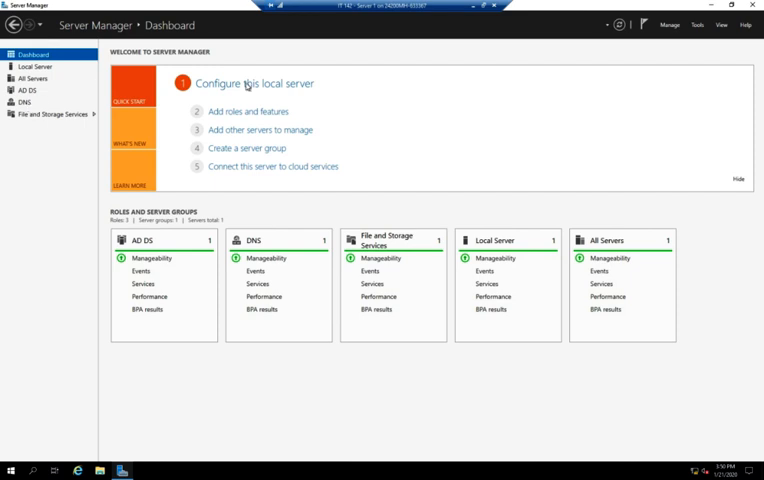
# Return to the Dashboard and show the Manage menu's add roles, servers and groups options.
pyautogui.click(35, 66)
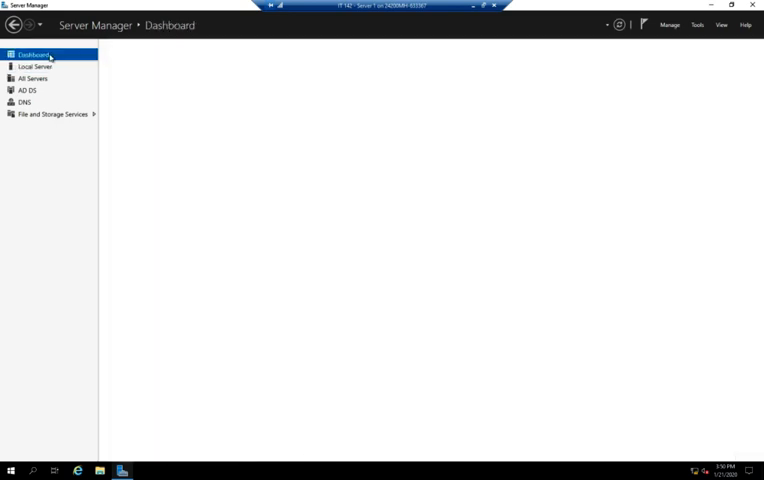
pyautogui.click(34, 55)
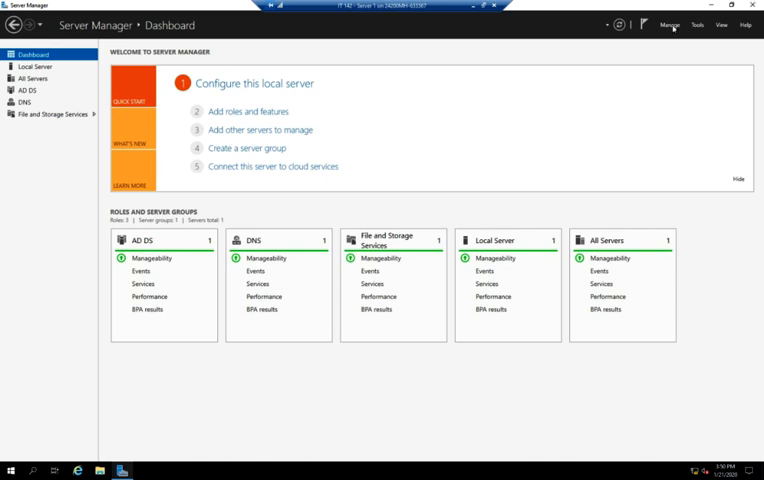
pyautogui.click(259, 130)
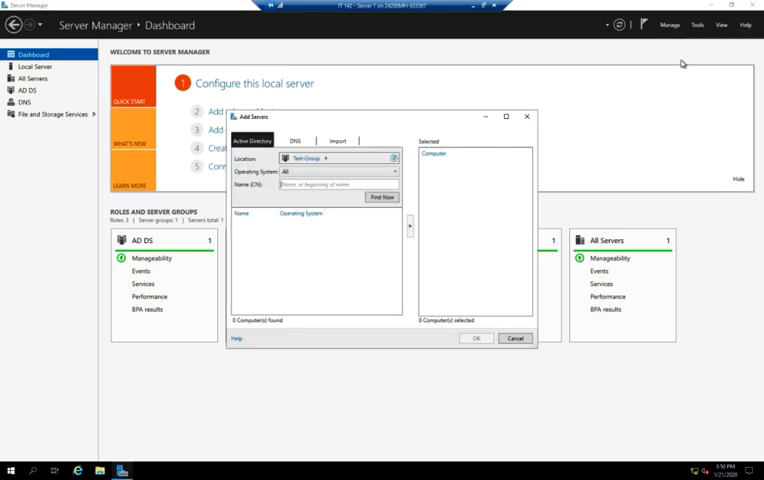
pyautogui.click(669, 25)
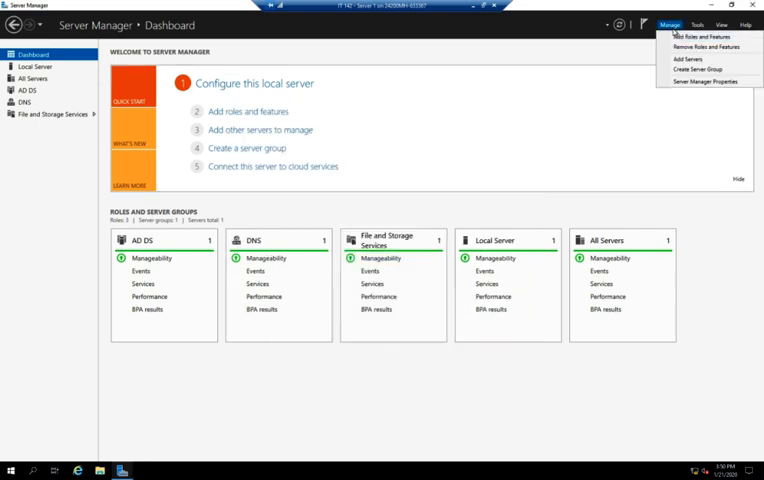
# Add the DHCP Server role to the local server with no extra features, and install it.
pyautogui.click(692, 37)
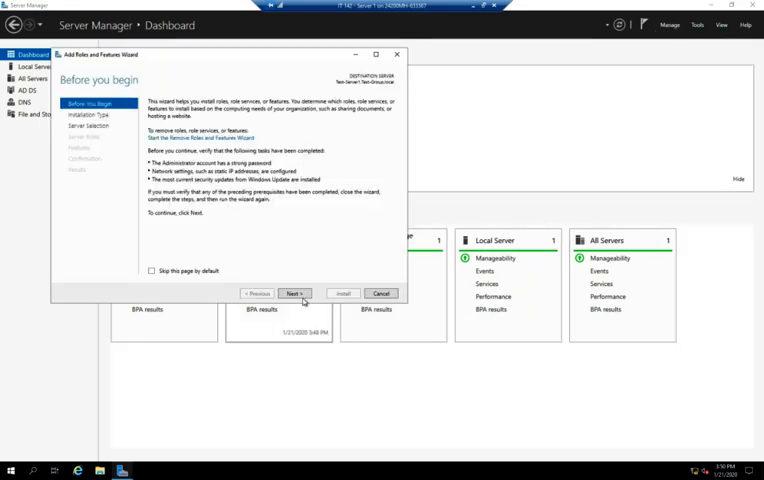
pyautogui.click(294, 293)
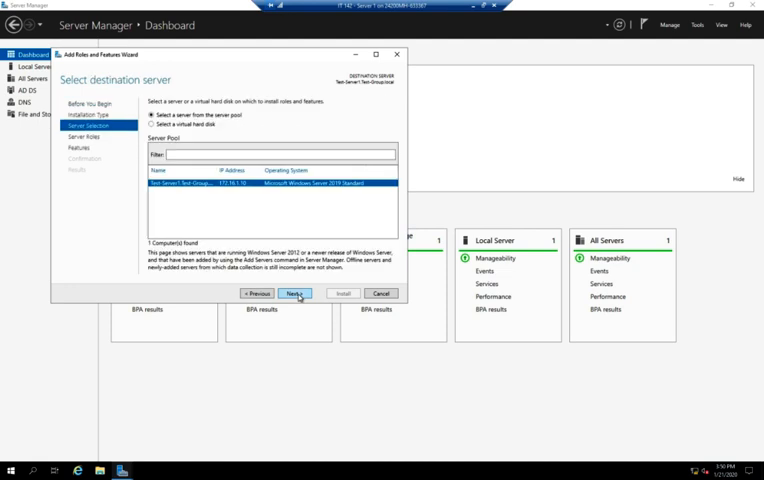
pyautogui.click(294, 293)
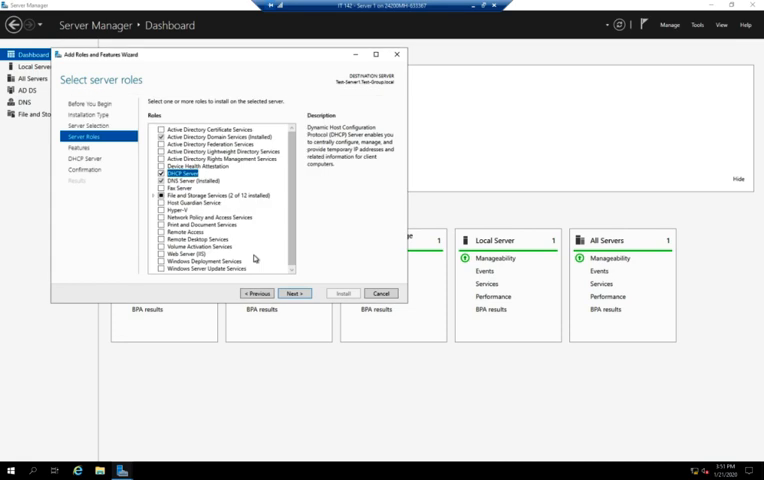
pyautogui.click(294, 293)
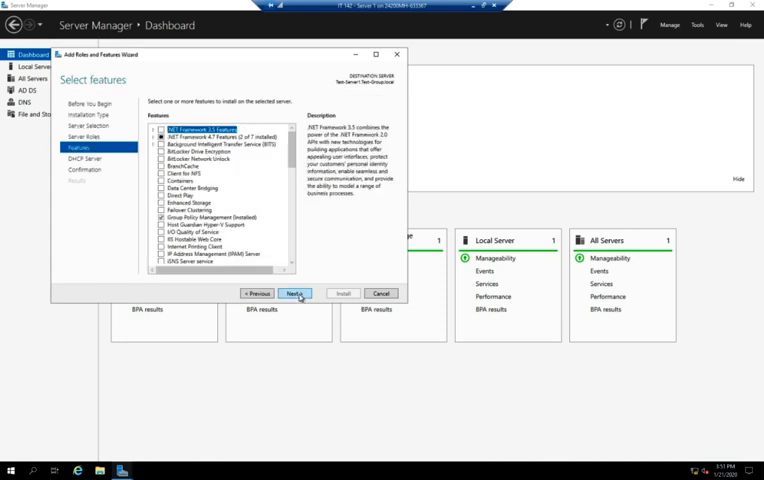
pyautogui.click(294, 293)
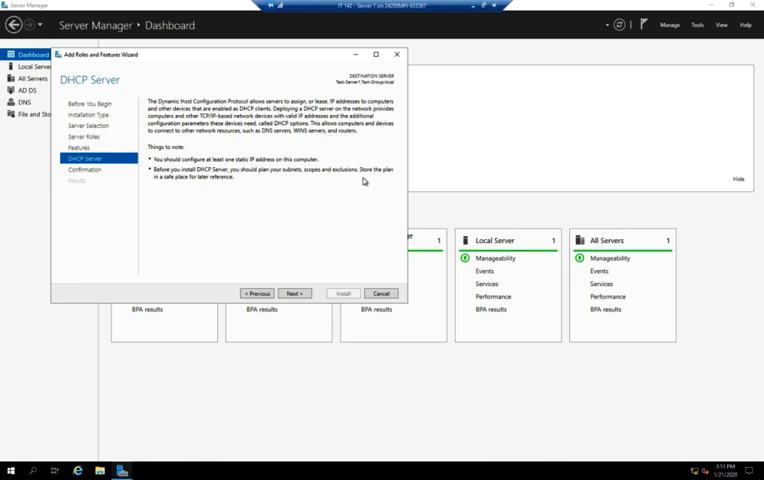
pyautogui.click(294, 293)
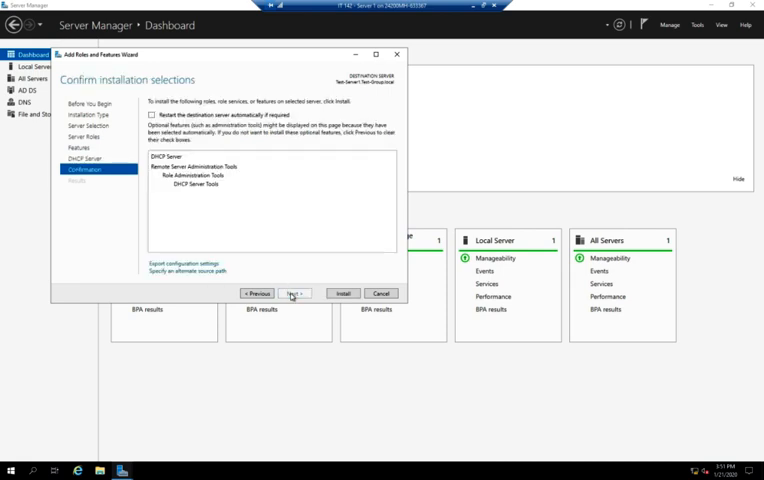
pyautogui.click(343, 293)
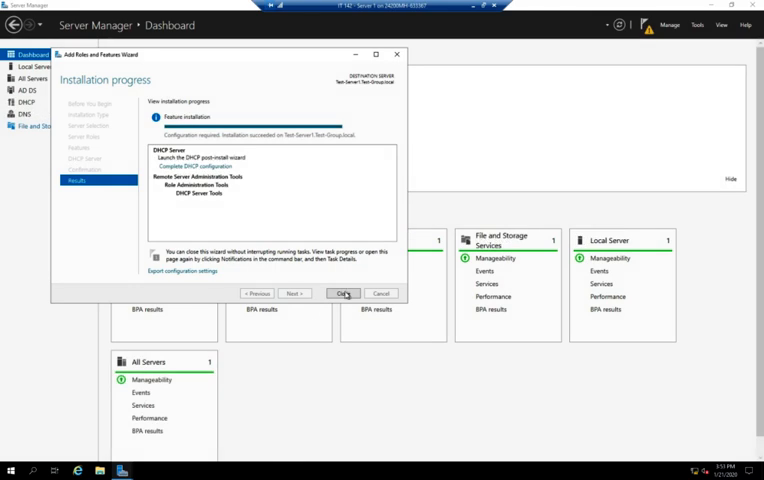
# Close the completed installation wizard so the dashboard lists the DHCP role.
pyautogui.click(345, 293)
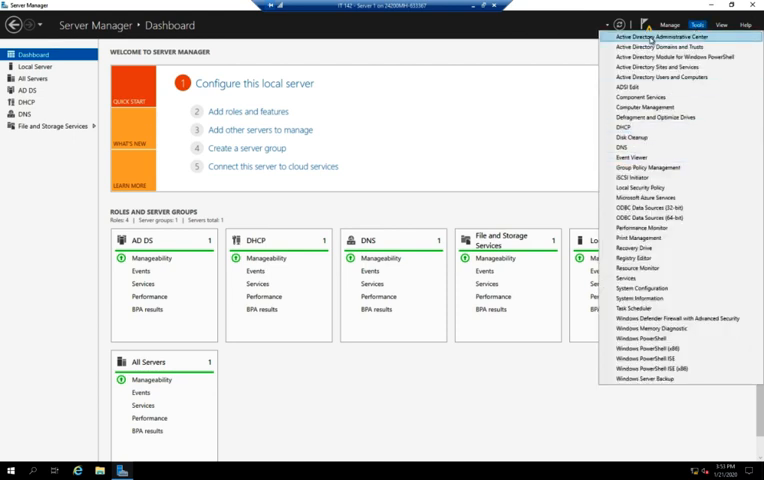
# Launch Complete DHCP configuration from the notification flag.
pyautogui.click(697, 25)
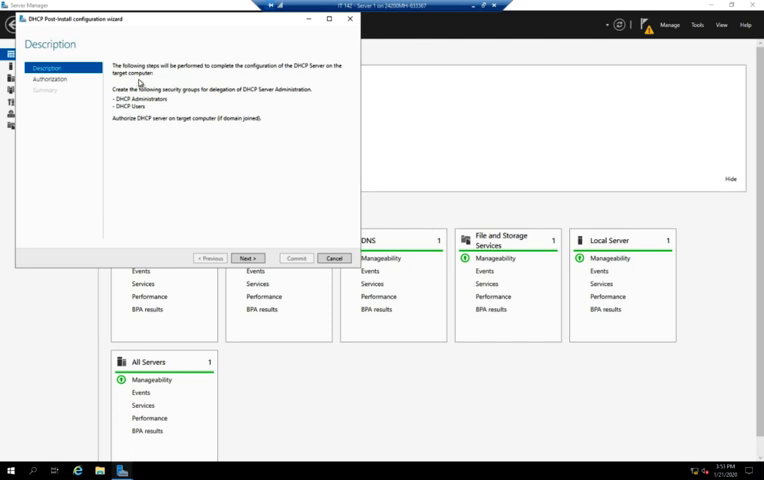
pyautogui.moveTo(181, 104)
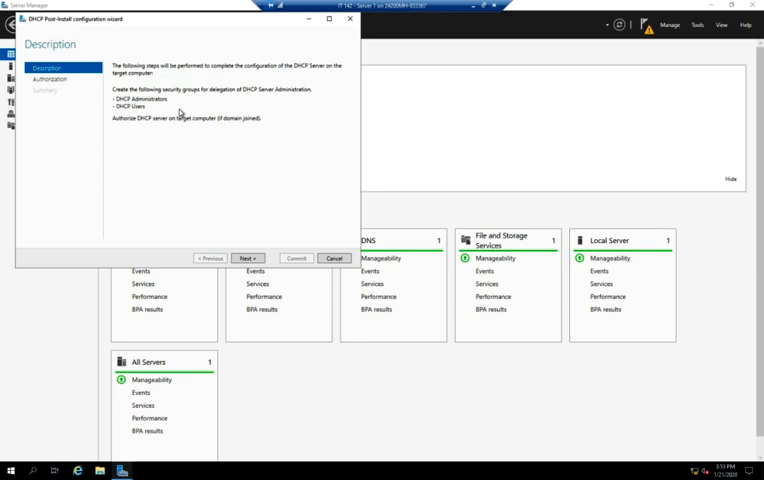
pyautogui.moveTo(251, 129)
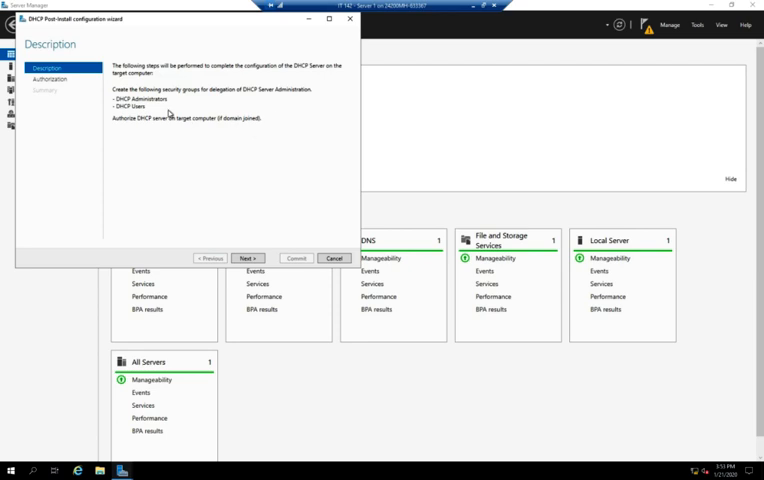
pyautogui.moveTo(177, 143)
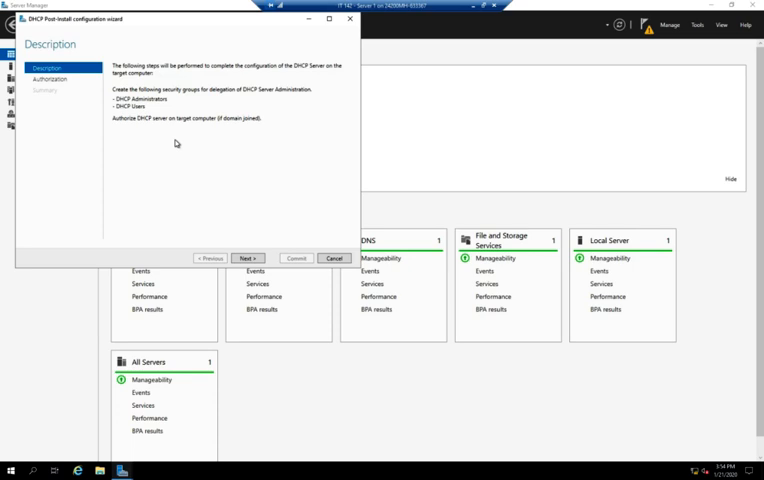
pyautogui.moveTo(203, 189)
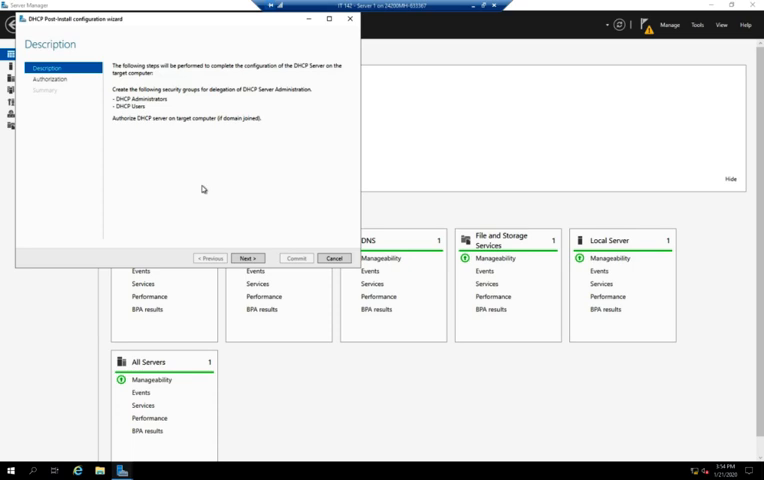
# Commit DHCP security group creation and server authorization using the current user's credentials.
pyautogui.click(247, 258)
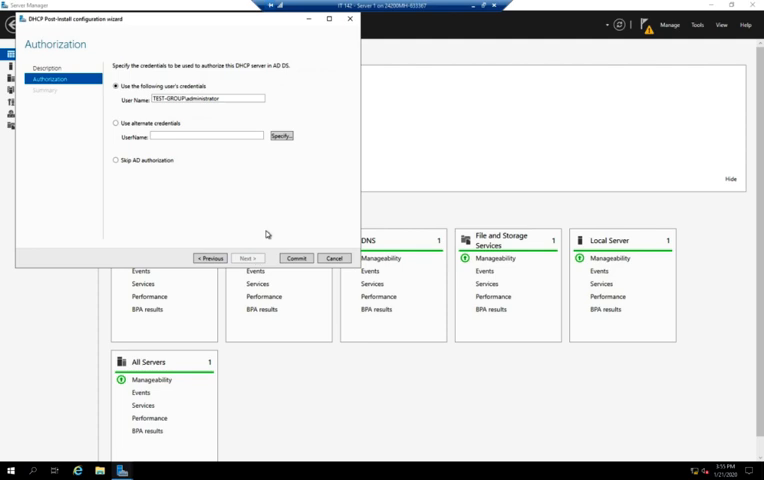
pyautogui.moveTo(203, 110)
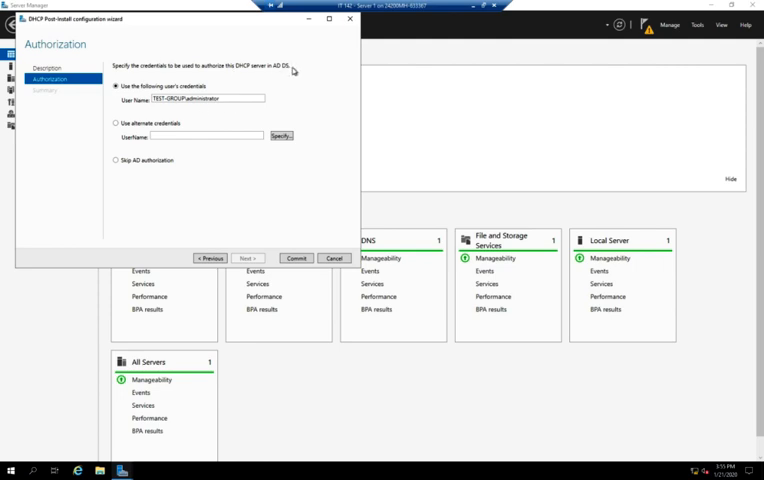
pyautogui.moveTo(291, 72)
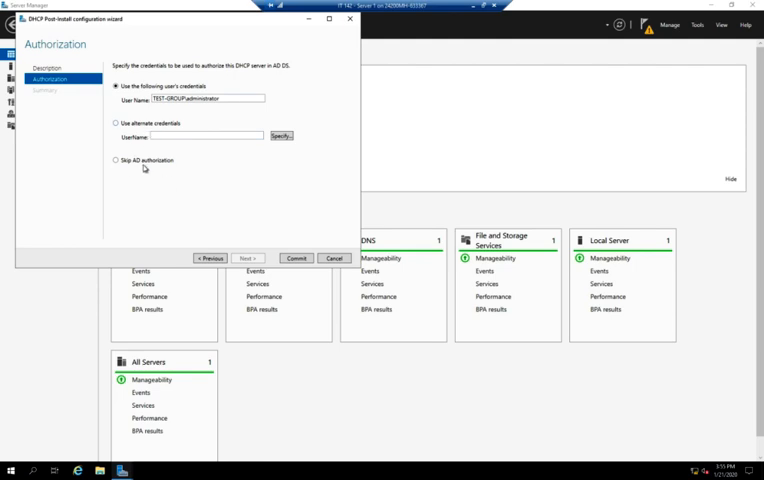
pyautogui.moveTo(170, 176)
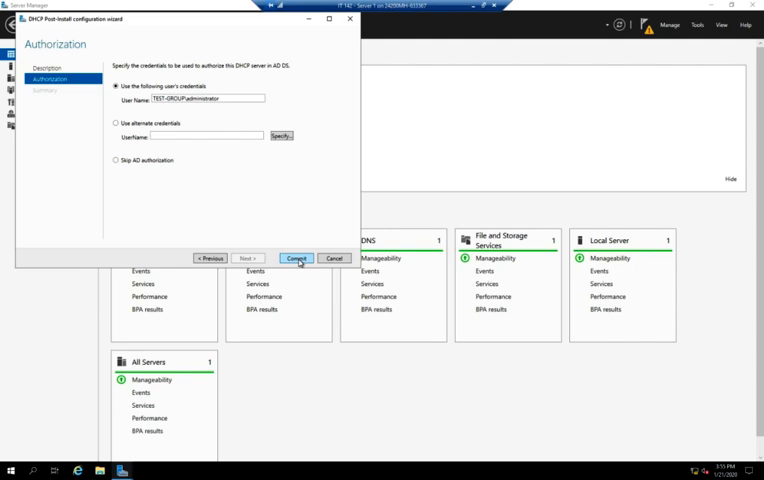
pyautogui.click(296, 258)
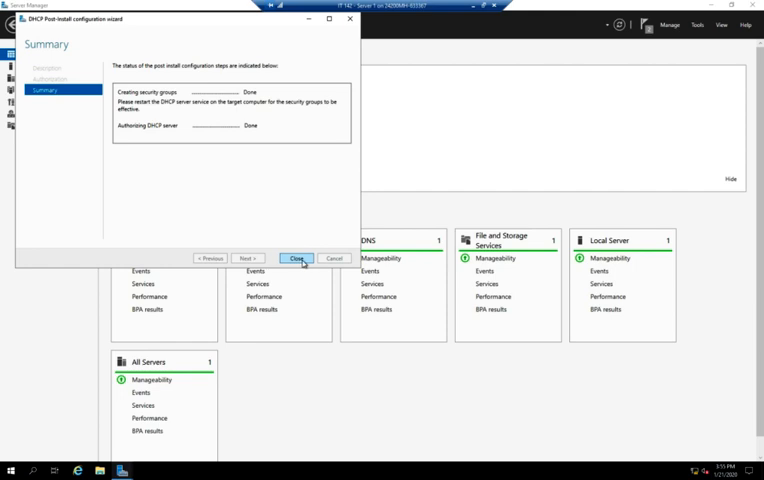
# Close the configuration summary and launch the DHCP console from Tools.
pyautogui.click(296, 257)
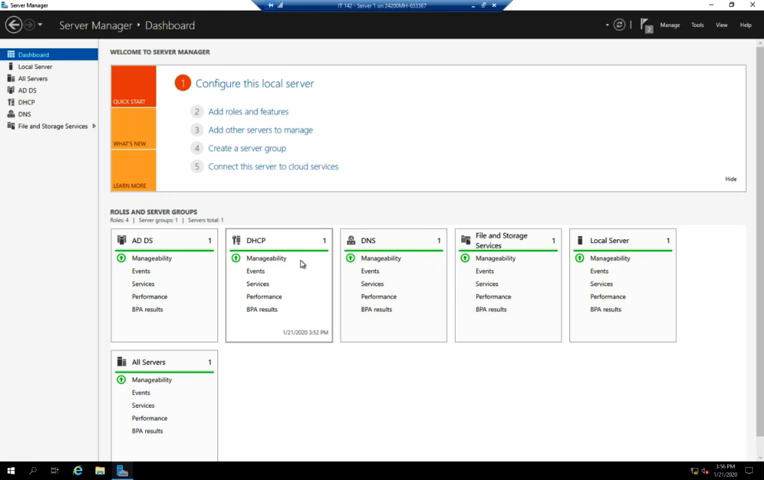
pyautogui.click(699, 25)
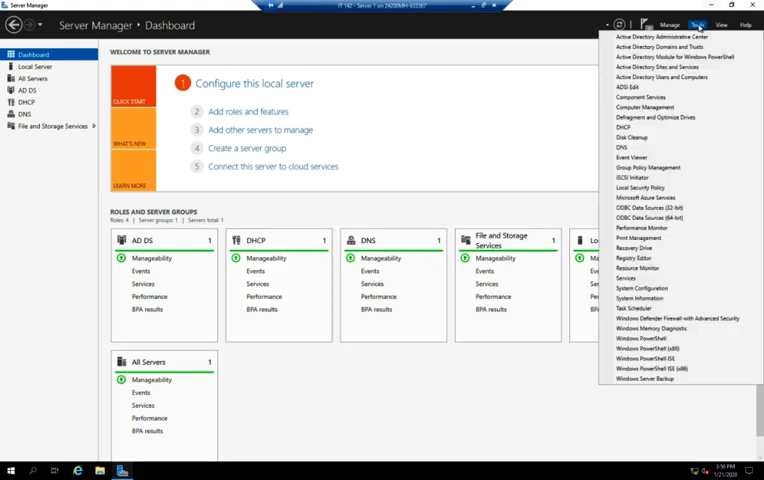
pyautogui.moveTo(632, 127)
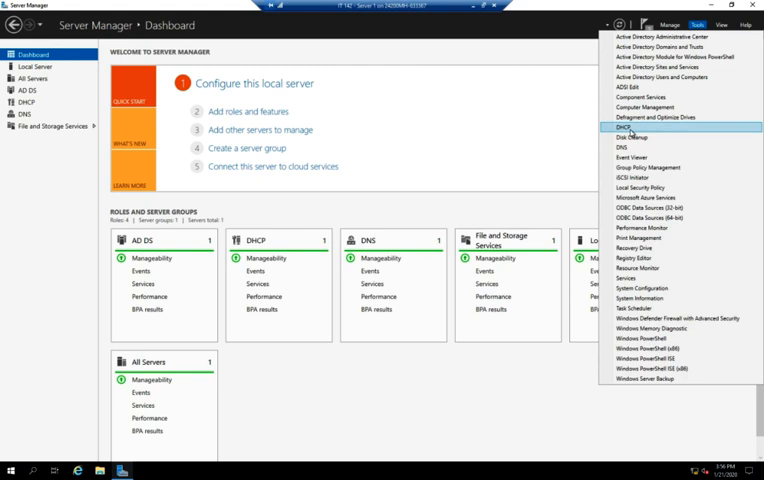
pyautogui.click(628, 133)
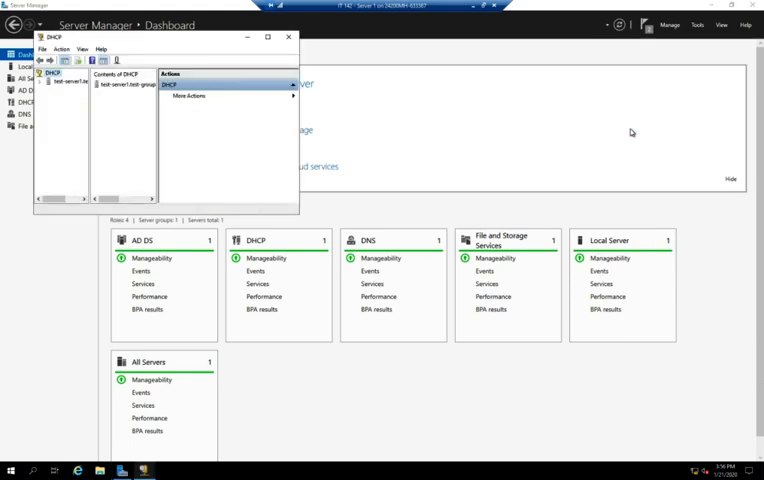
# Maximize the DHCP console and expand the server's IPv4 node to browse Policies and Filters.
pyautogui.click(267, 37)
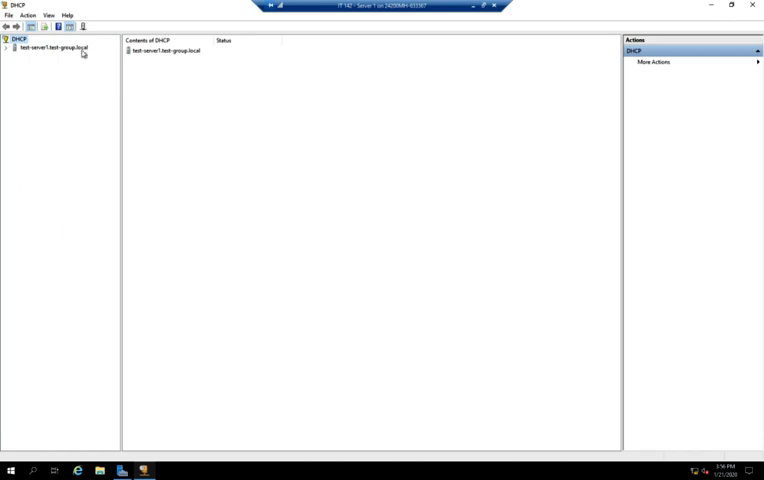
pyautogui.click(7, 46)
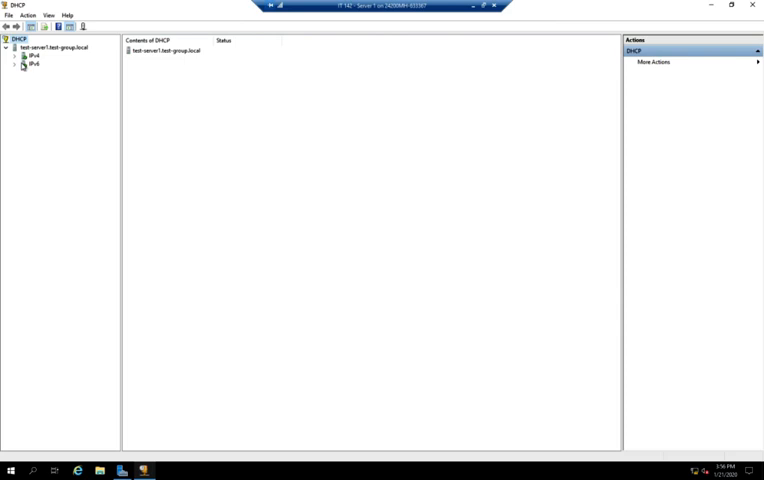
pyautogui.click(14, 55)
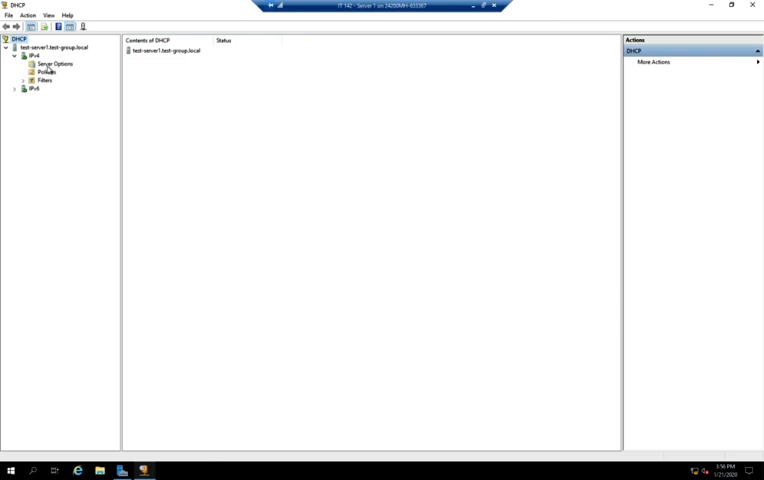
pyautogui.click(46, 71)
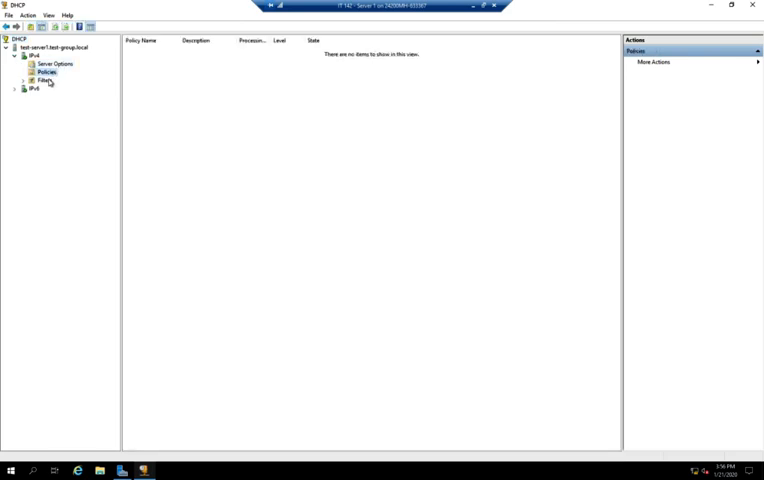
pyautogui.click(44, 79)
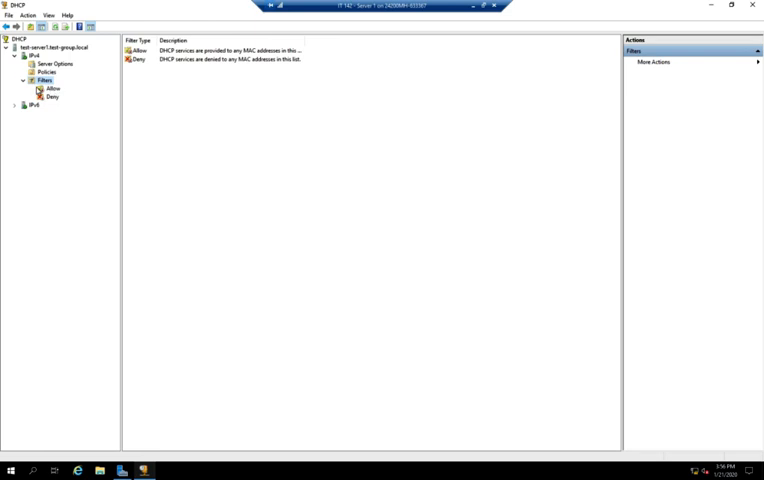
pyautogui.click(24, 80)
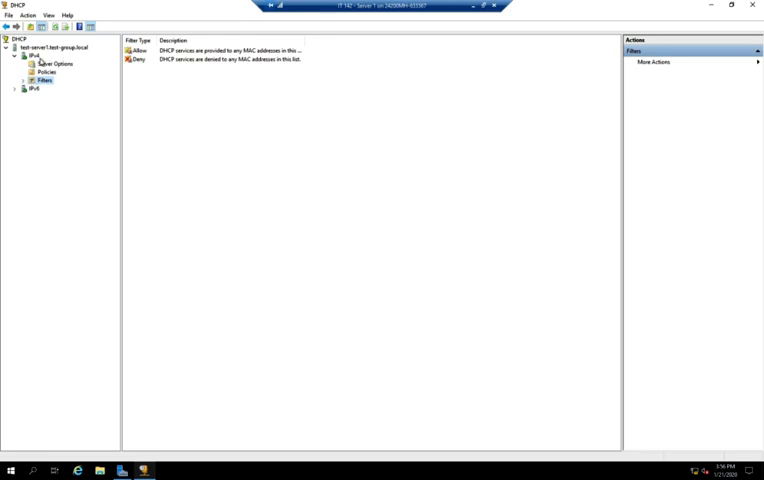
# Start a New Scope on IPv4 and name it 'Local Network'.
pyautogui.rightClick(30, 46)
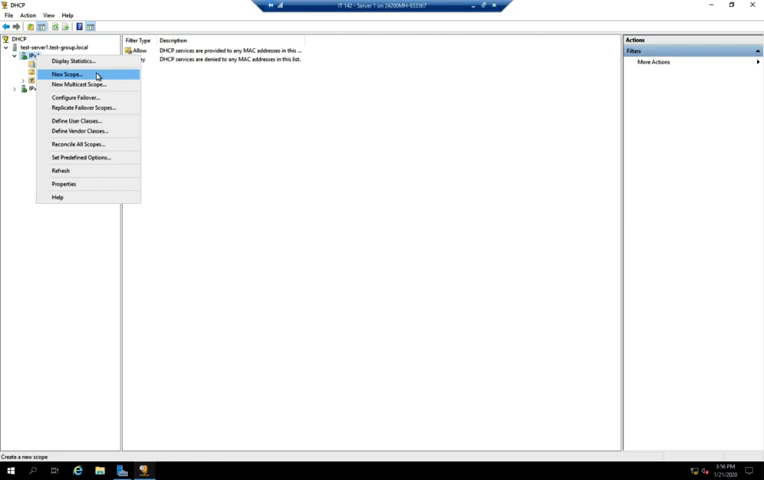
pyautogui.click(66, 74)
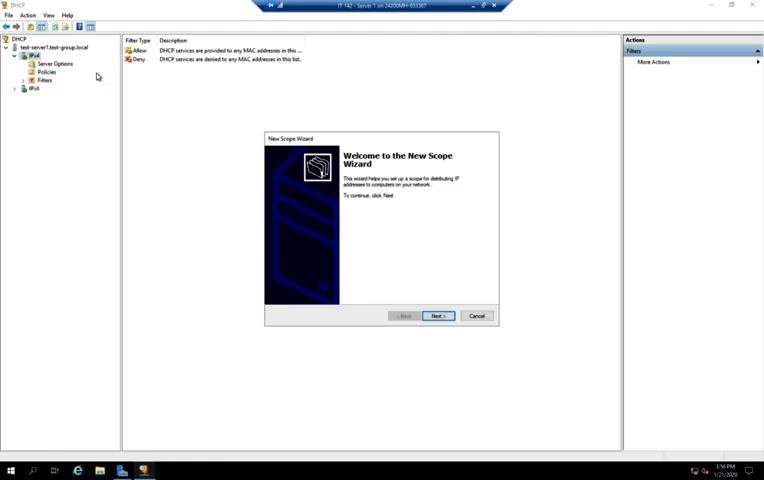
pyautogui.click(437, 315)
pyautogui.write('Local Network')
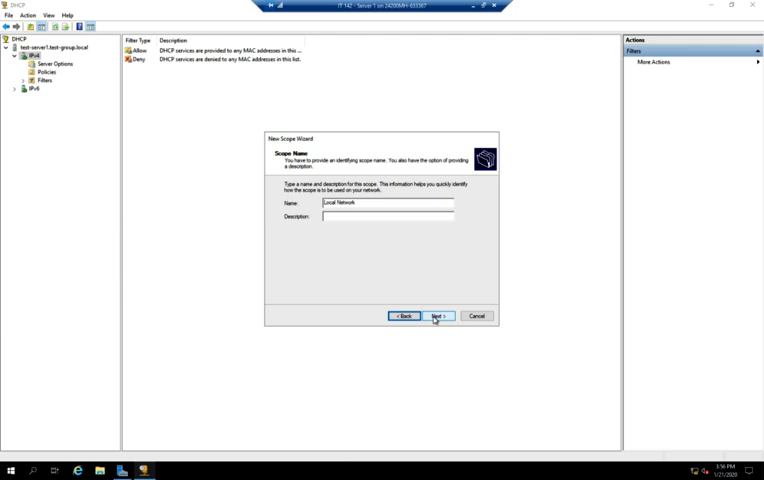
pyautogui.click(437, 316)
pyautogui.write('172.16.1.')
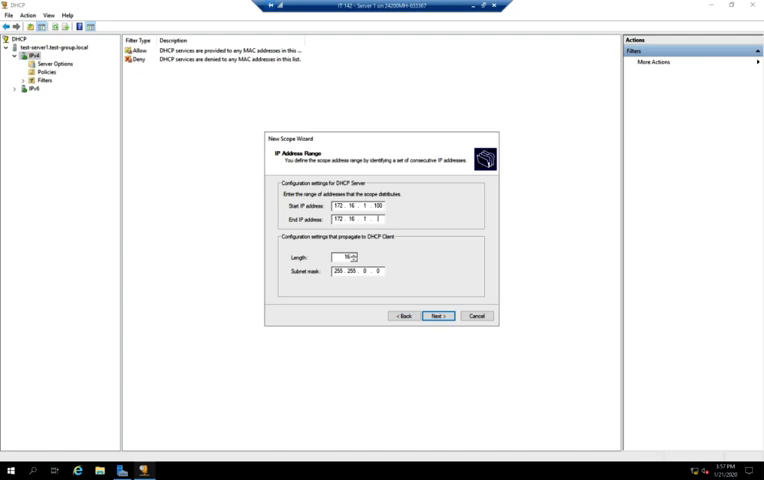
# Enter address range 172.16.1.100–172.16.1.199 with subnet mask 255.255.255.0.
pyautogui.write('199')
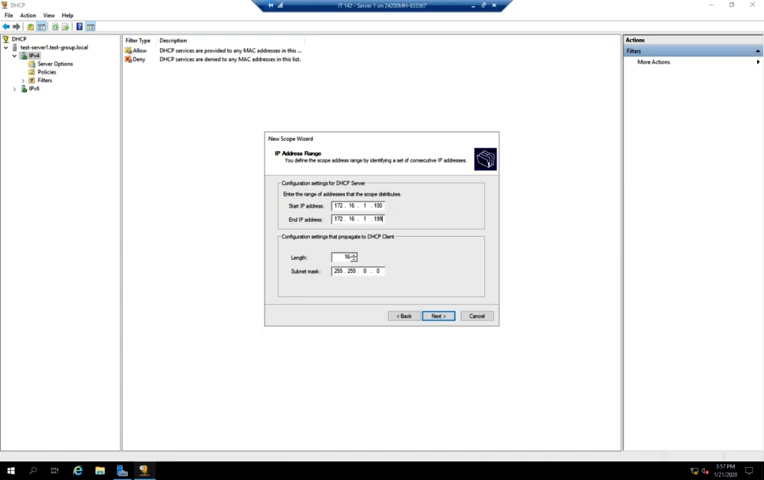
pyautogui.moveTo(394, 201)
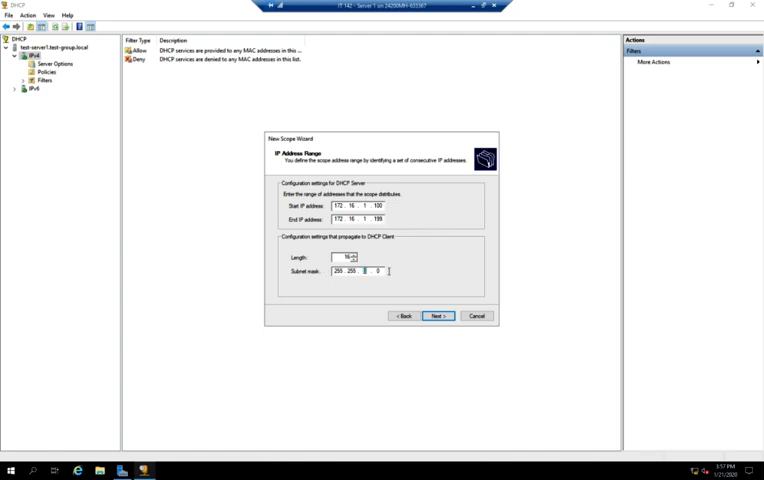
pyautogui.write('255.')
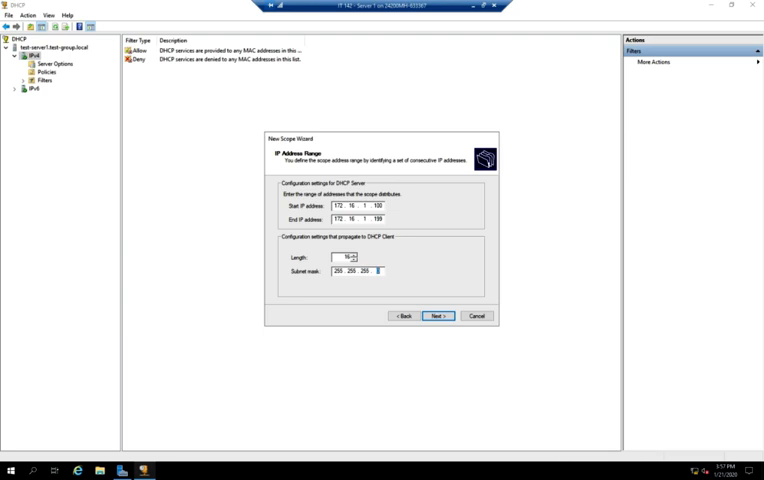
pyautogui.moveTo(353, 258)
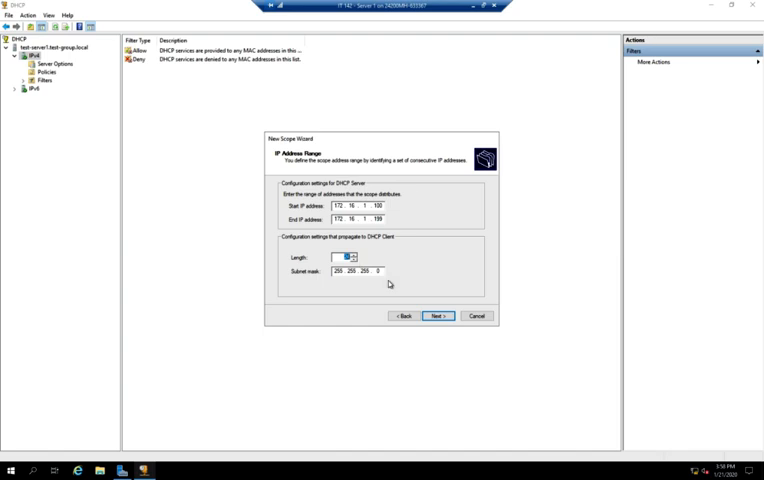
pyautogui.click(437, 316)
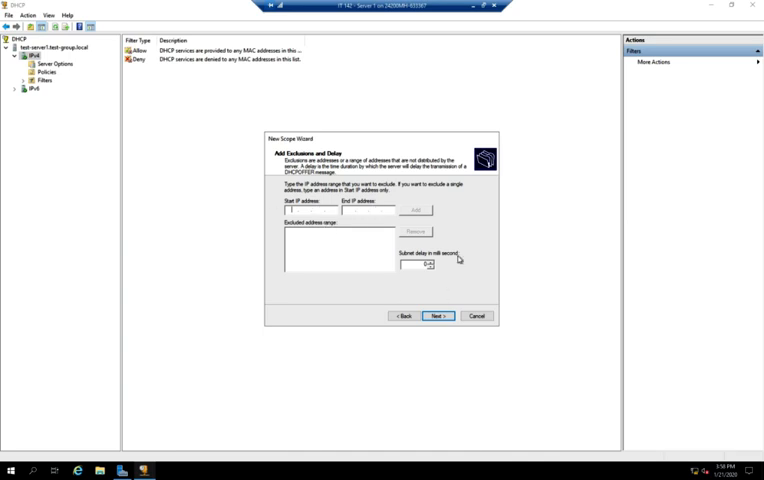
pyautogui.moveTo(462, 282)
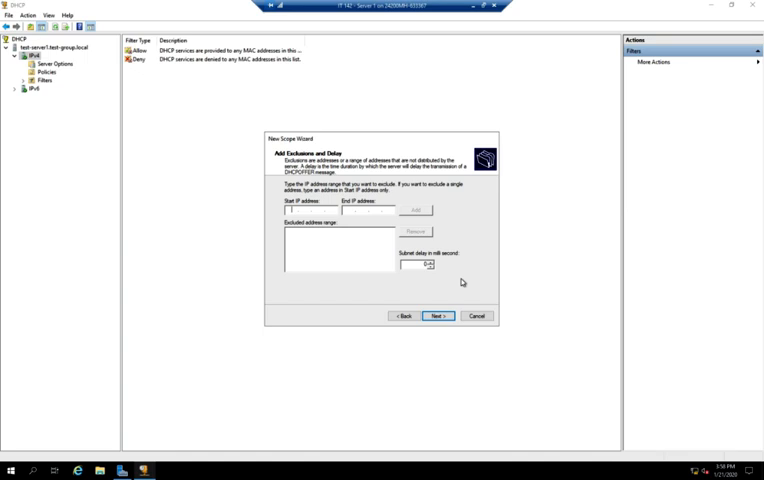
pyautogui.moveTo(425, 343)
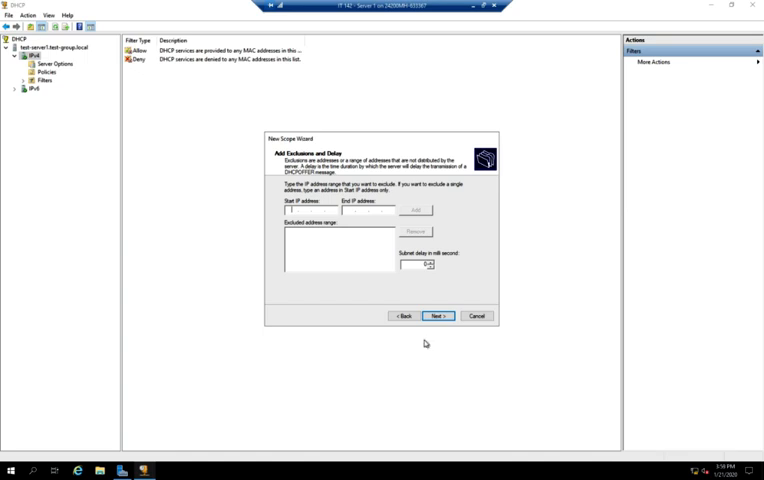
# Skip the exclusions page, leaving the scope with no excluded addresses.
pyautogui.click(437, 316)
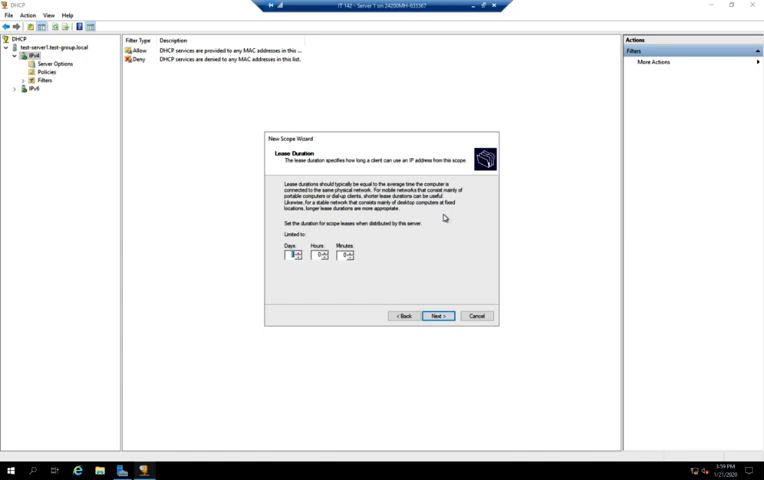
pyautogui.moveTo(287, 279)
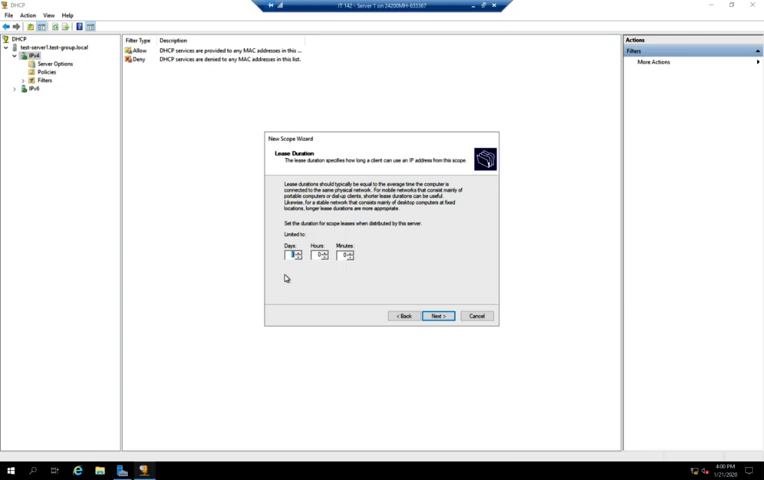
pyautogui.moveTo(484, 296)
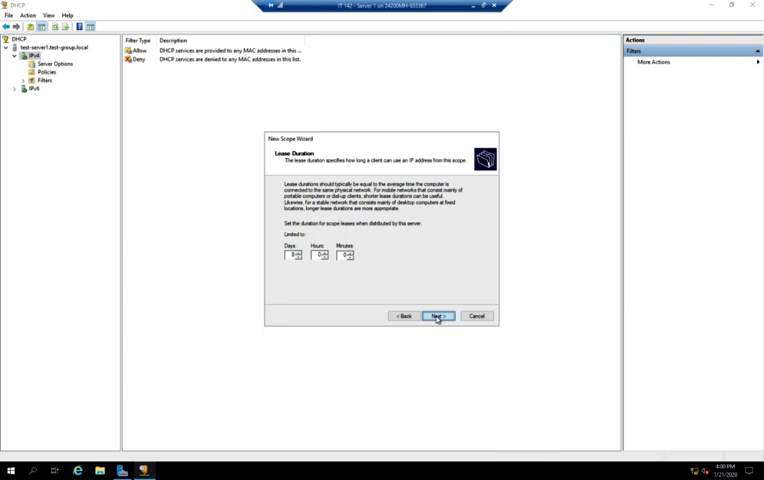
# Accept the default lease duration on the Lease Duration page.
pyautogui.click(437, 316)
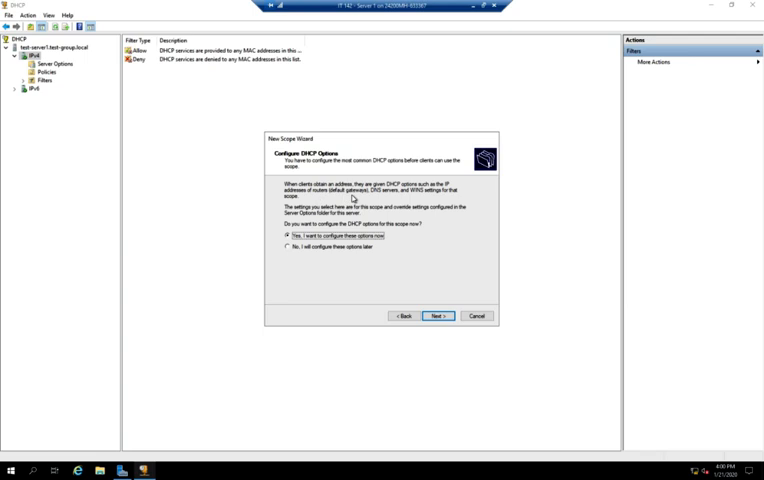
pyautogui.moveTo(378, 277)
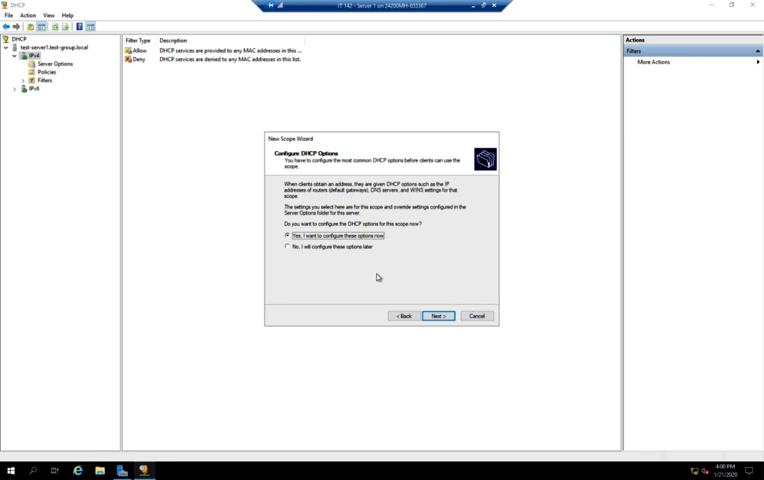
# Choose 'Yes, I want to configure these options now' for the scope.
pyautogui.click(437, 316)
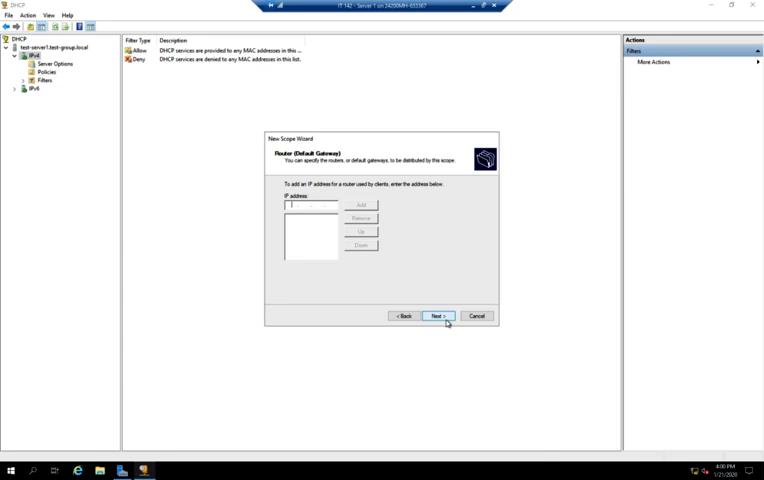
# Add router address 172.16.1.1 to the scope's default gateway list.
pyautogui.write('172.16.1.1')
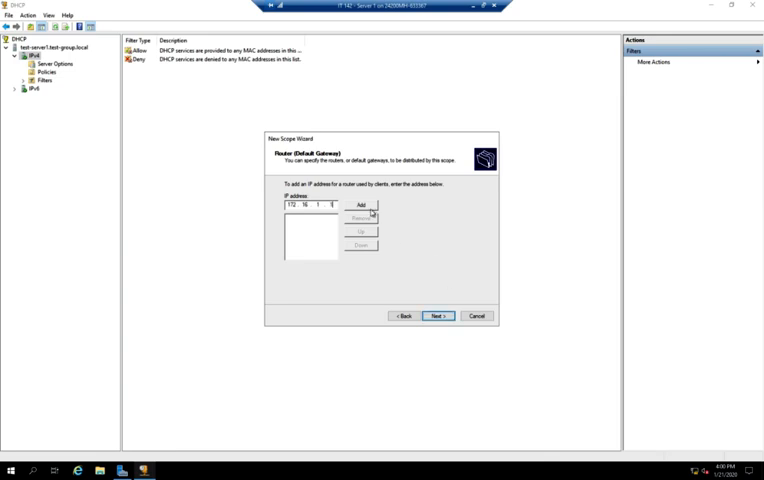
pyautogui.click(360, 205)
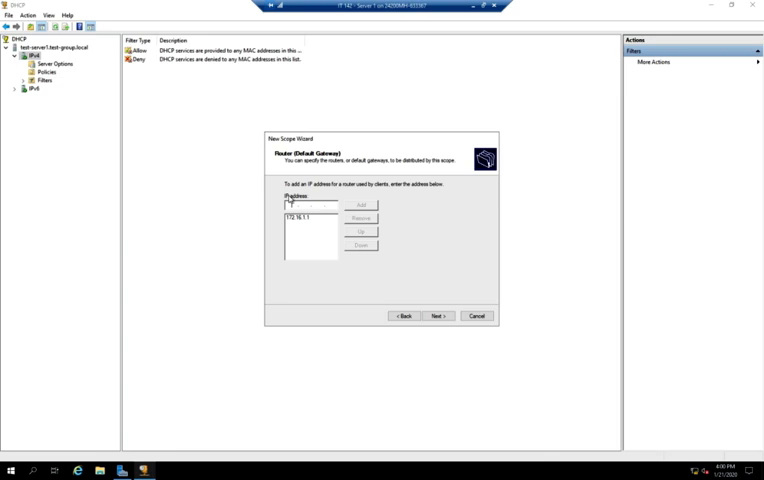
pyautogui.moveTo(269, 215)
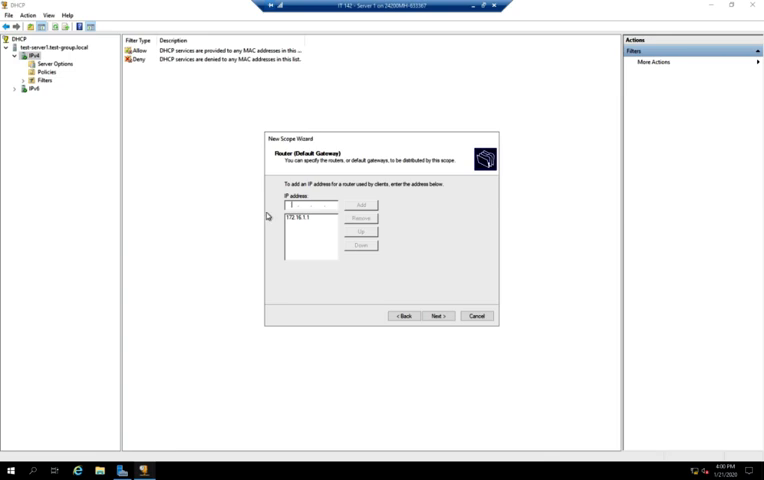
pyautogui.moveTo(273, 218)
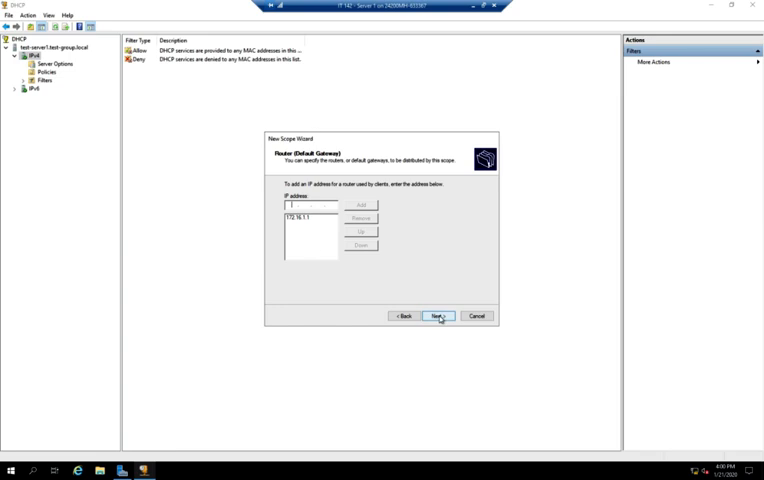
# Advance to Domain Name and DNS Servers, showing Test-Group.local and DNS 172.16.1.10.
pyautogui.click(438, 316)
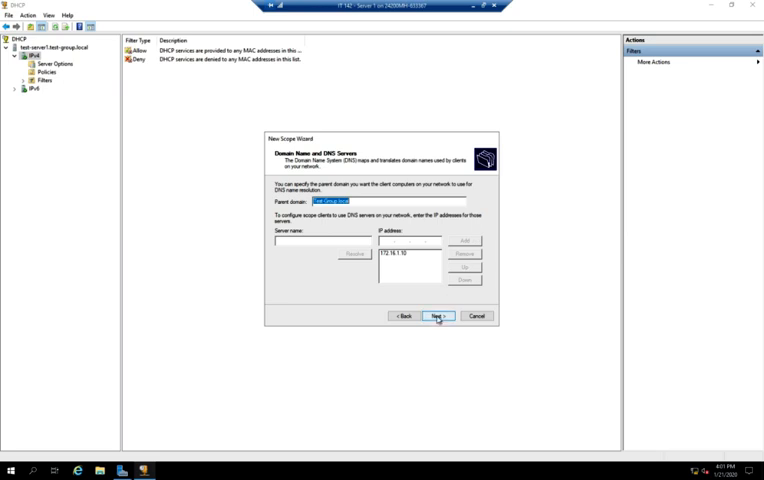
# Accept parent domain Test-Group.local and DNS server 172.16.1.10.
pyautogui.click(437, 316)
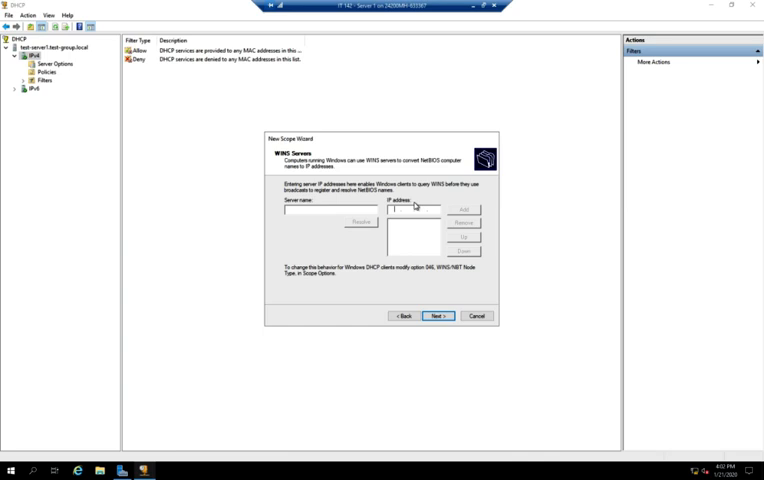
# Skip WINS servers, keep immediate activation, and finish the New Scope Wizard.
pyautogui.click(436, 315)
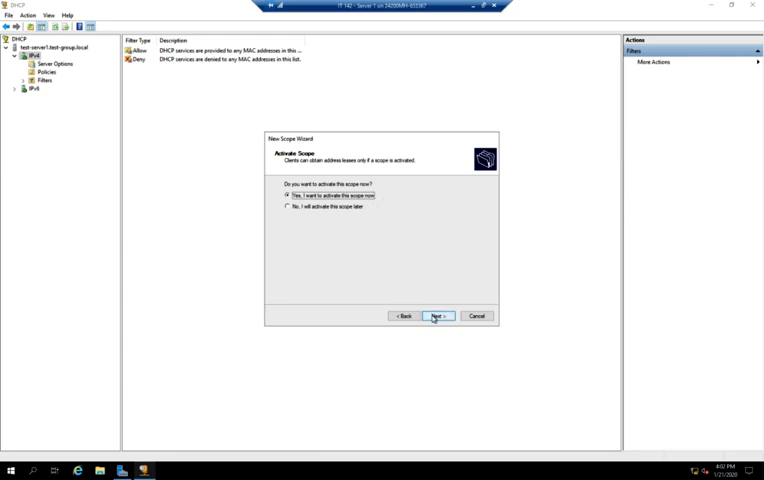
pyautogui.click(437, 316)
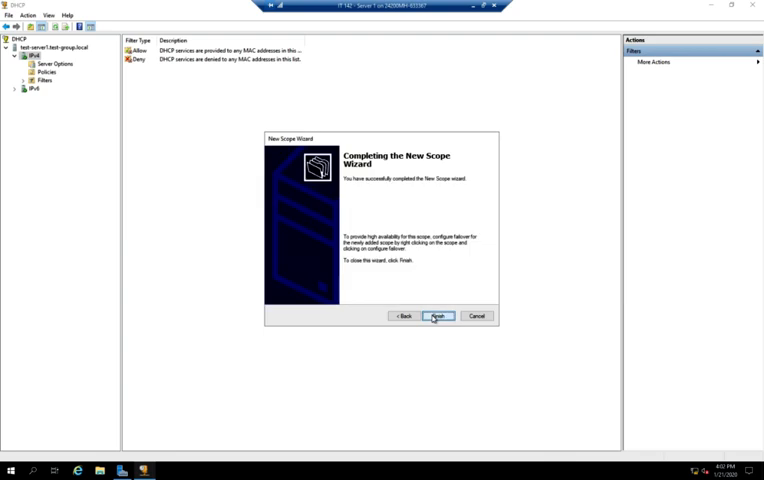
pyautogui.click(437, 316)
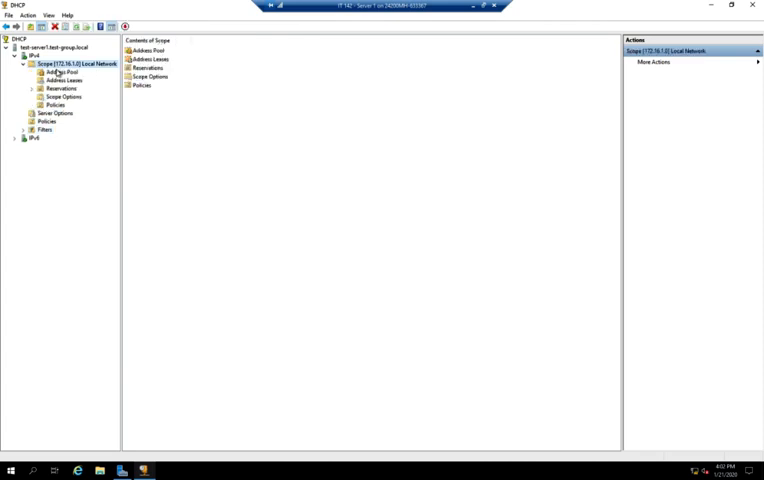
# Inspect Address Pool 172.16.1.100–199, empty leases and reservations, then right-click Scope Options.
pyautogui.click(58, 72)
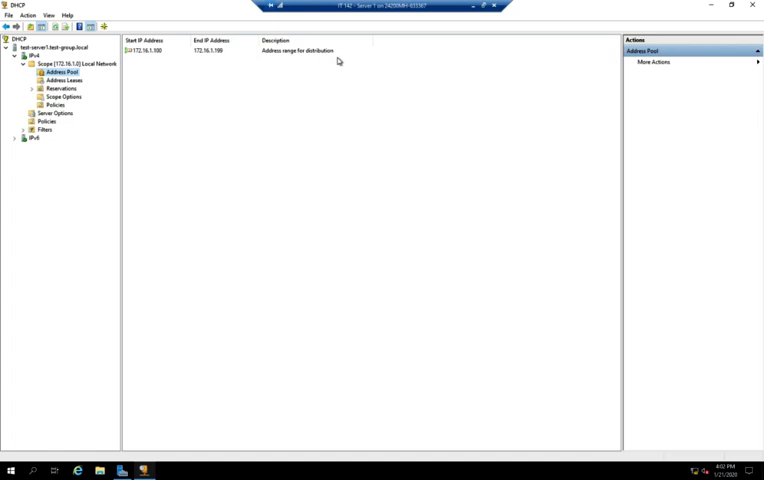
pyautogui.click(60, 79)
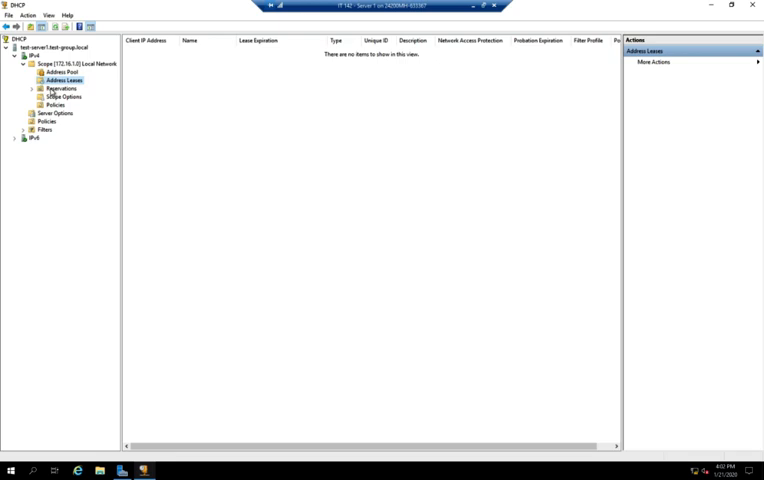
pyautogui.click(60, 88)
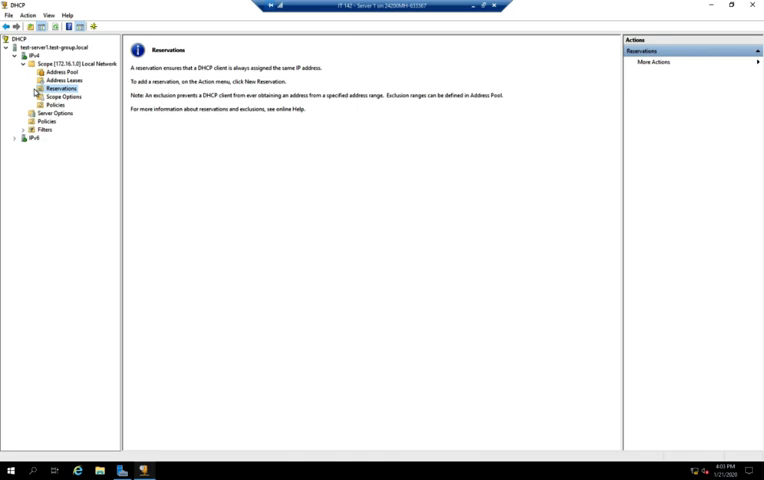
pyautogui.moveTo(36, 90)
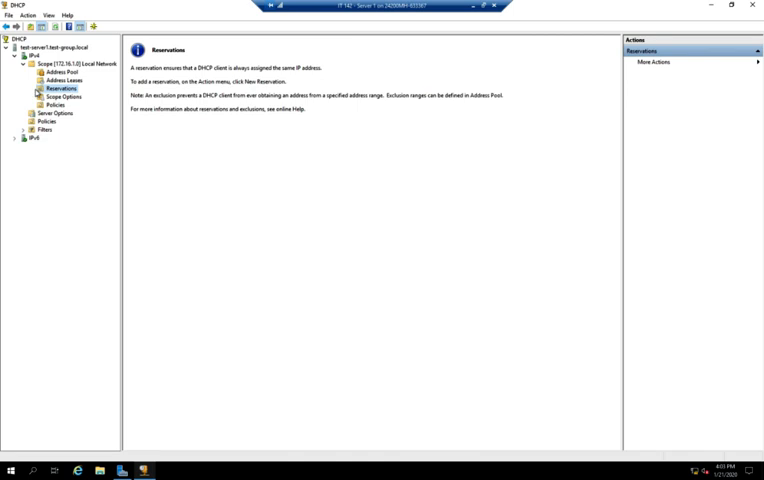
pyautogui.click(60, 96)
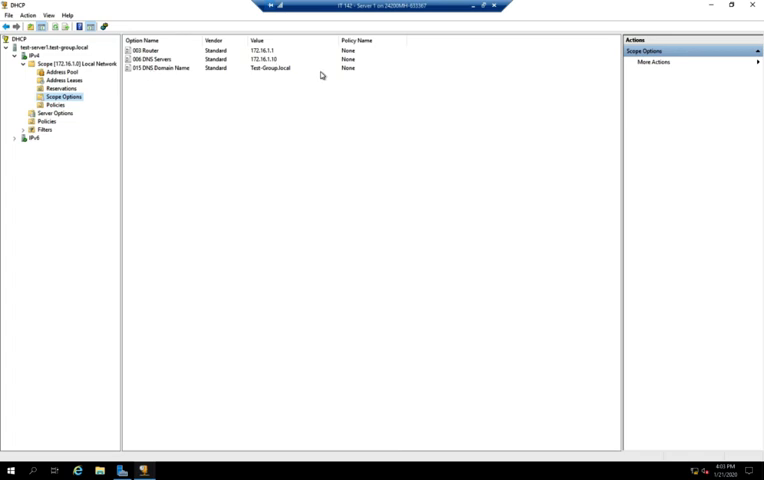
pyautogui.moveTo(359, 62)
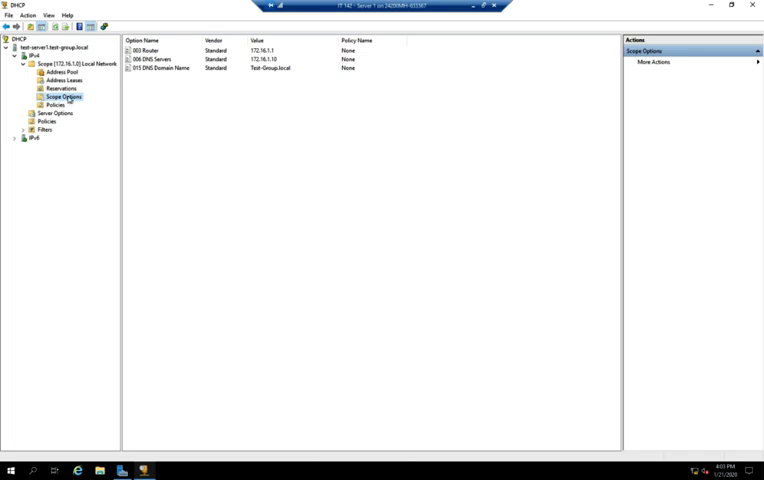
pyautogui.rightClick(56, 96)
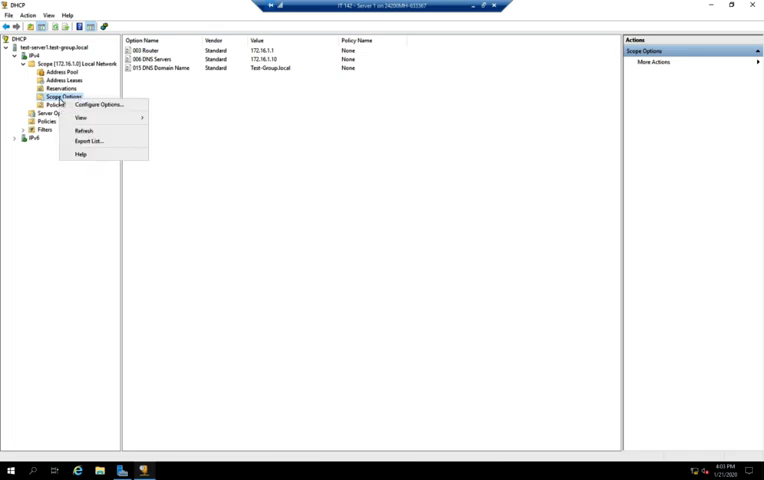
pyautogui.click(94, 104)
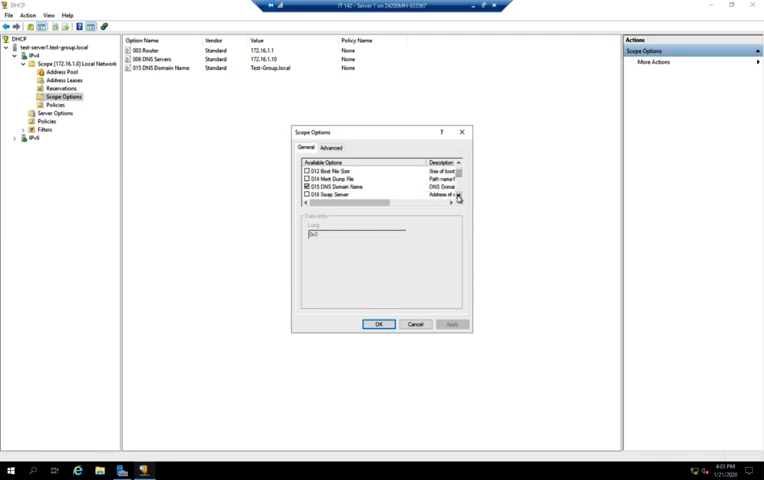
pyautogui.scroll(-3)
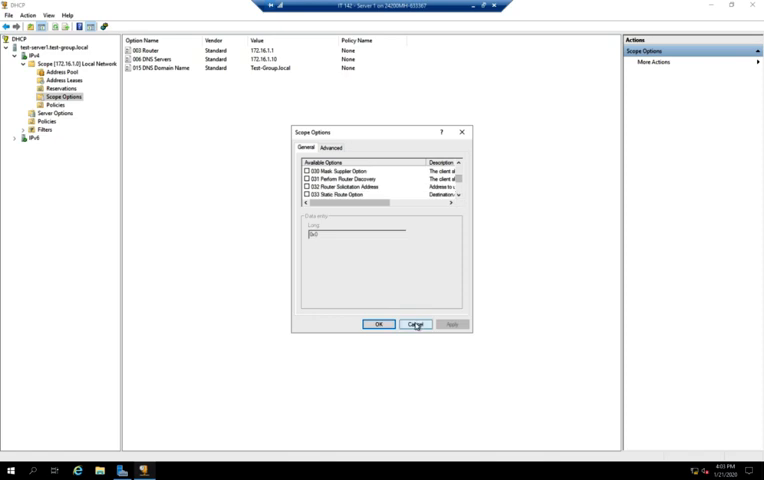
pyautogui.click(414, 324)
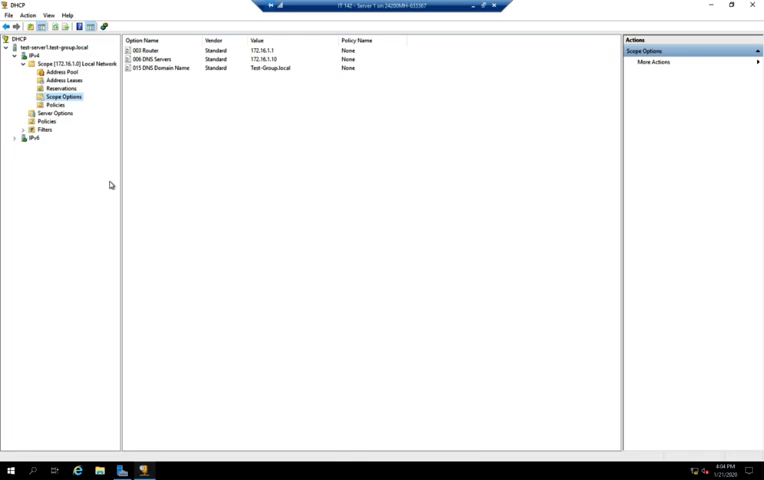
# Reopen the Local Network scope's Address Leases, confirming no clients are leased.
pyautogui.click(61, 80)
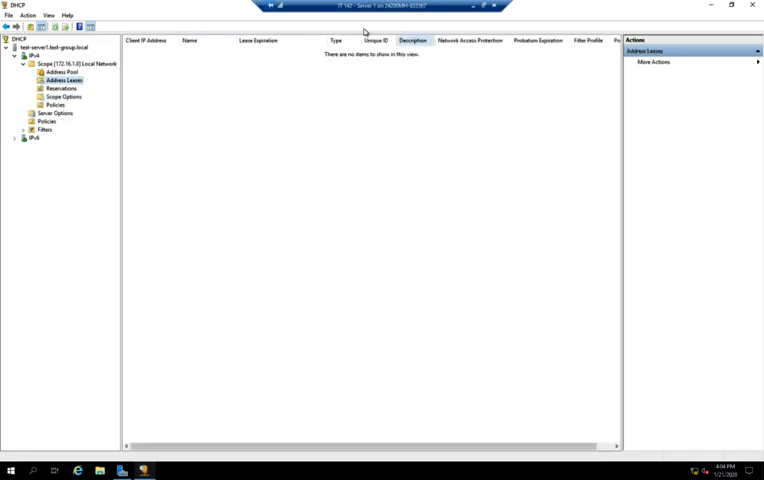
pyautogui.moveTo(202, 119)
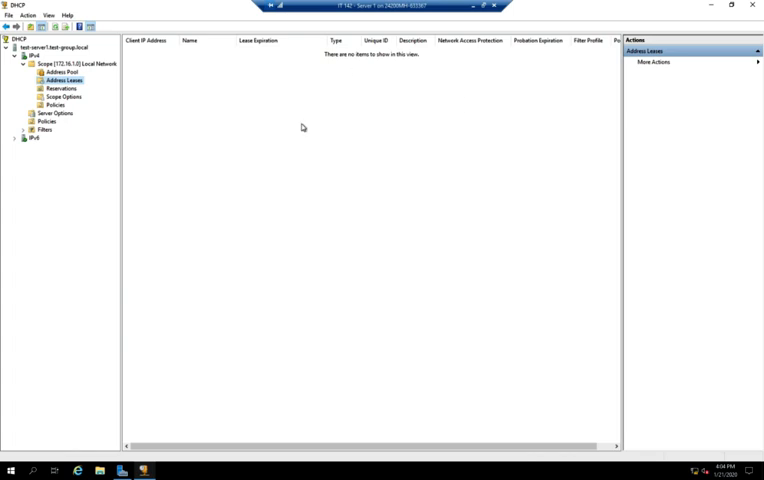
pyautogui.moveTo(344, 107)
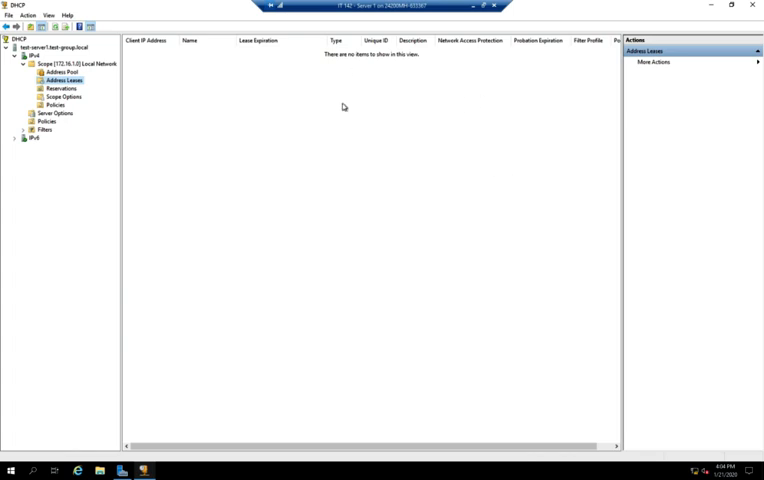